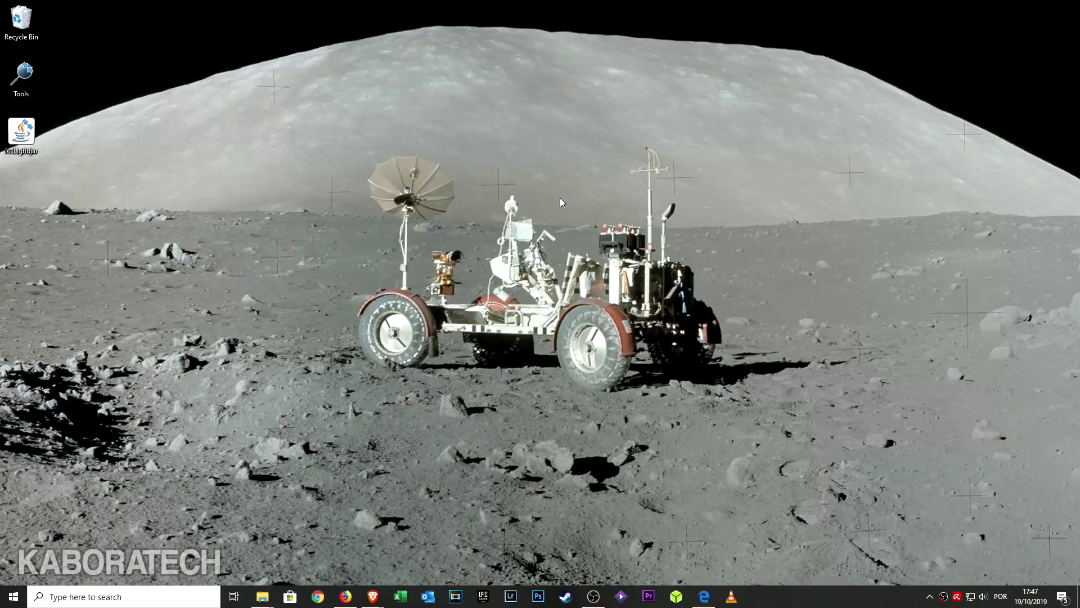
{"action": "mouse_move", "coordinate": [260, 538]}
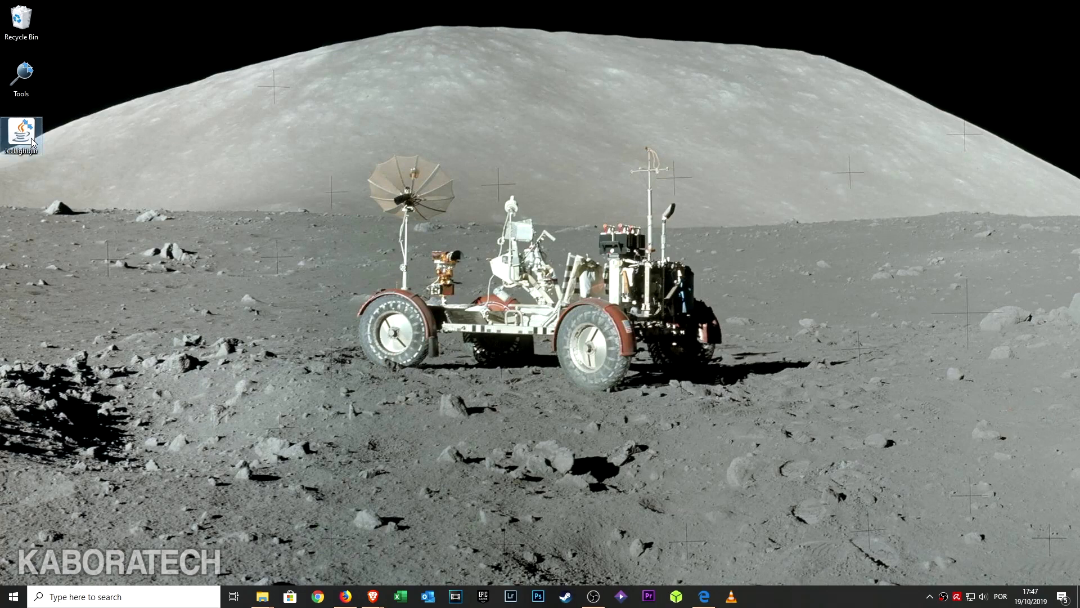
{"action": "mouse_move", "coordinate": [194, 376]}
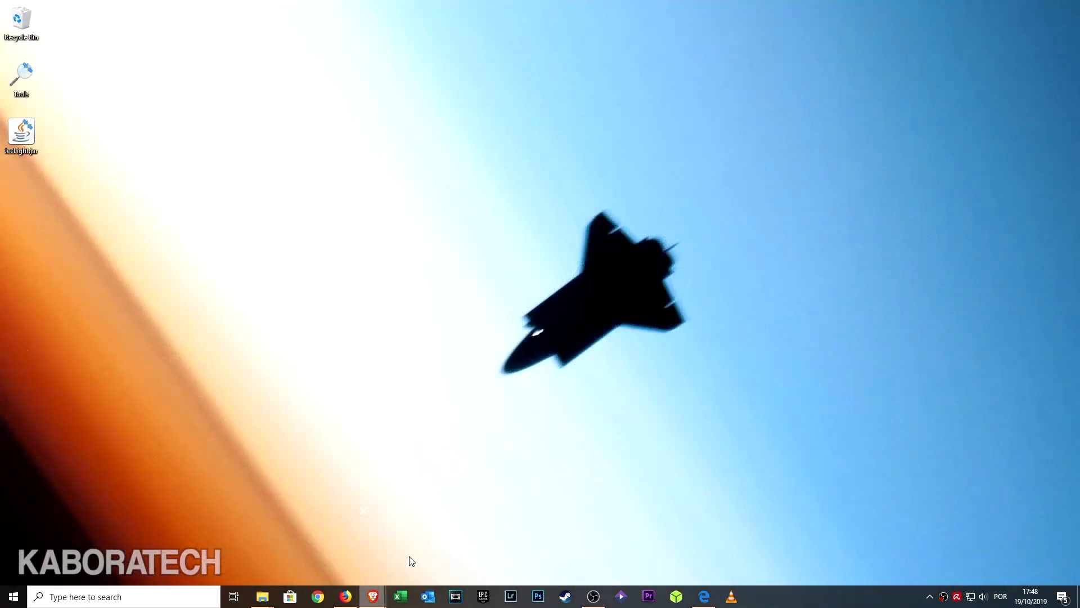
Browse the JeeLight project page down to its downloads section.
{"action": "left_click", "coordinate": [317, 596]}
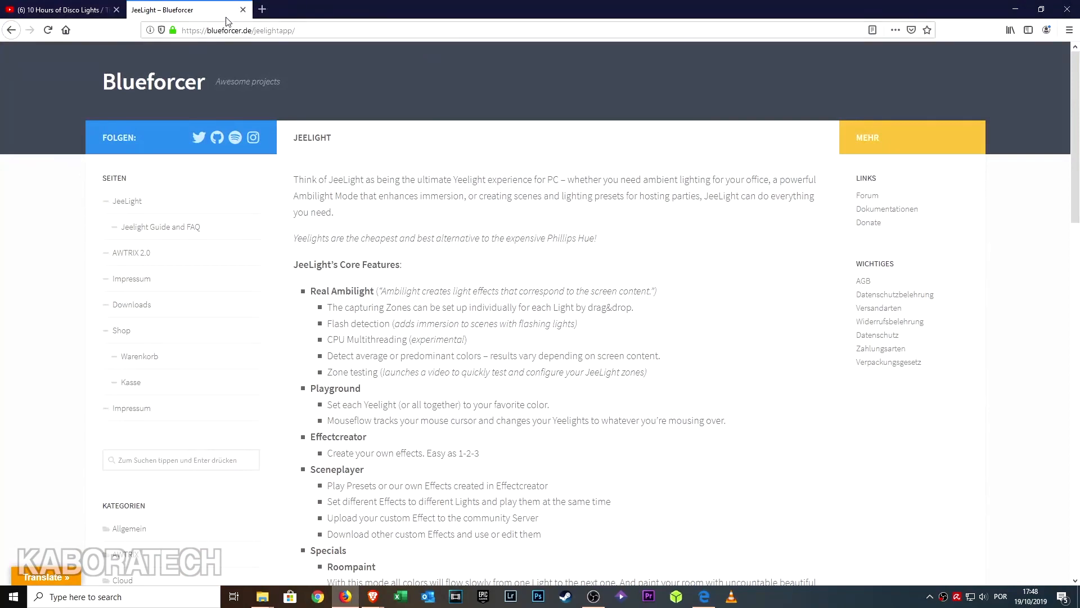
{"action": "mouse_move", "coordinate": [228, 318]}
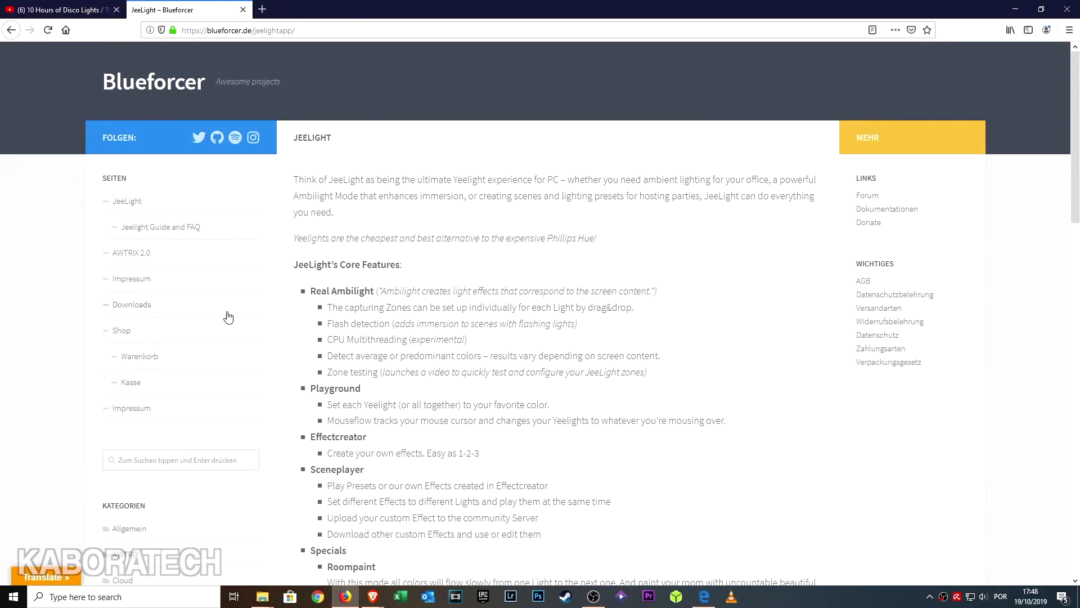
{"action": "scroll", "scroll_direction": "down", "scroll_amount": 3}
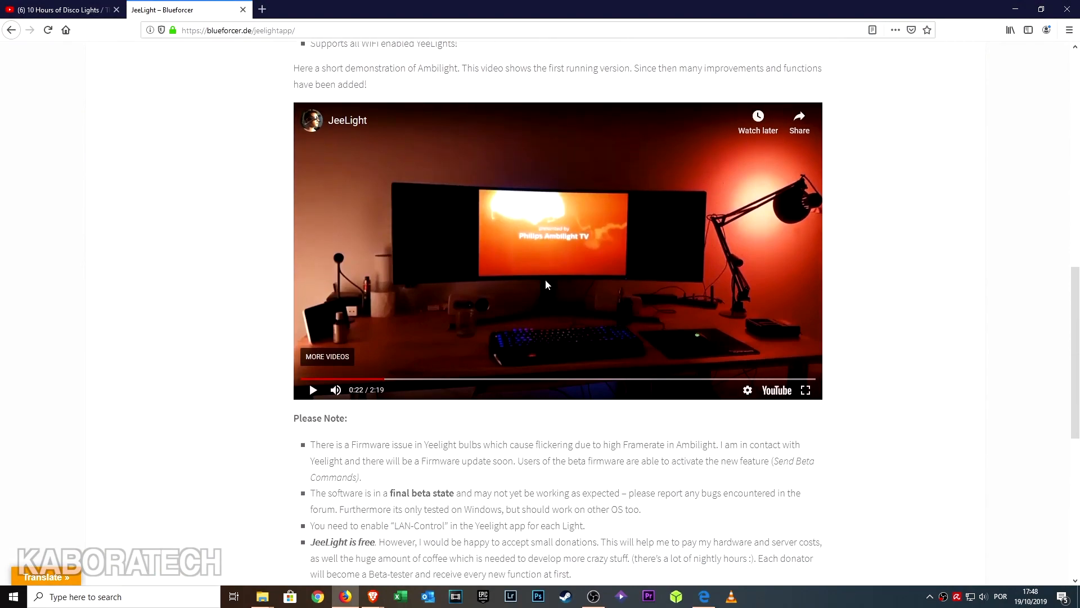
{"action": "scroll", "scroll_direction": "down", "scroll_amount": 3}
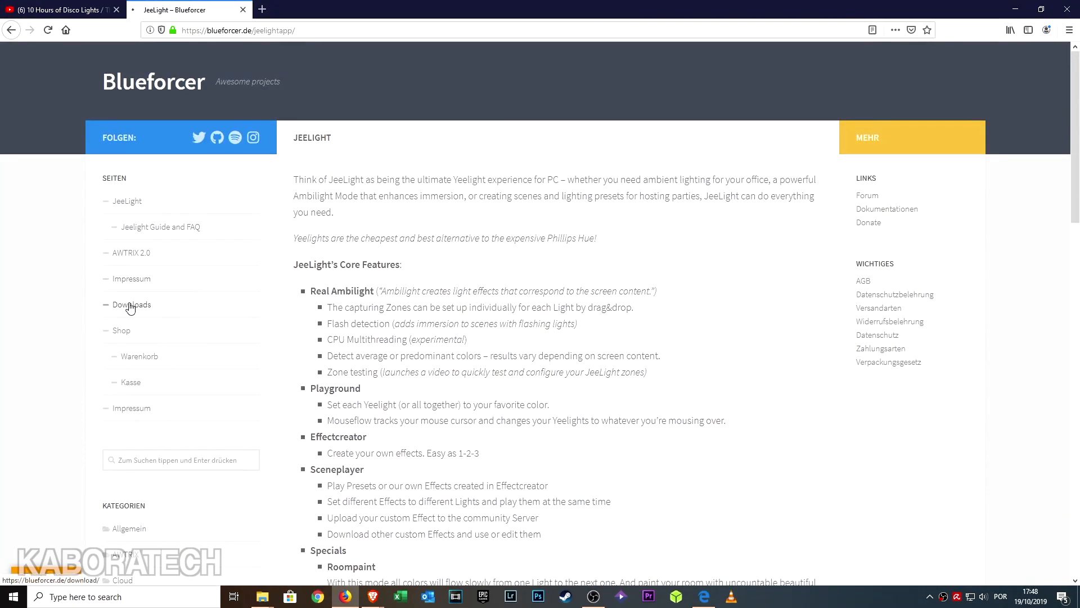
{"action": "left_click", "coordinate": [131, 305]}
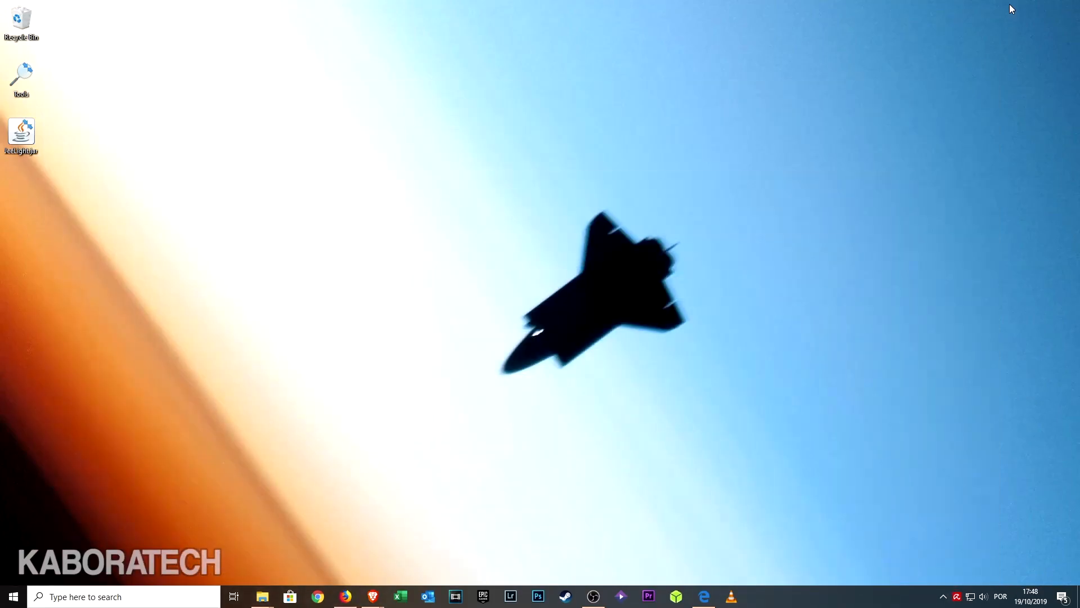
{"action": "mouse_move", "coordinate": [39, 151]}
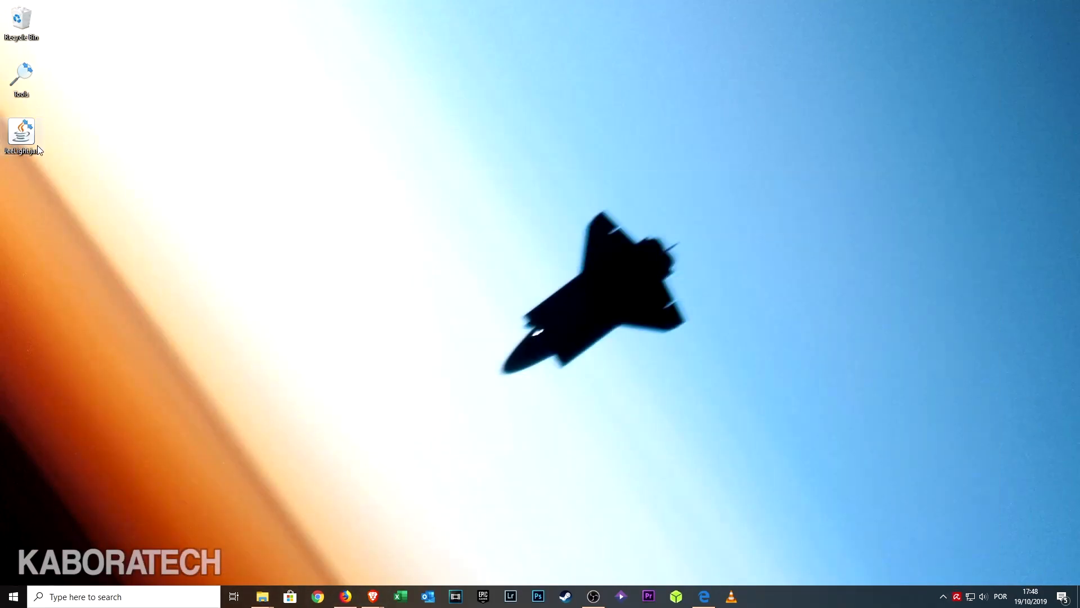
Launch JeeLight.jar from the desktop and let it list both lights as Connected.
{"action": "double_click", "coordinate": [20, 133]}
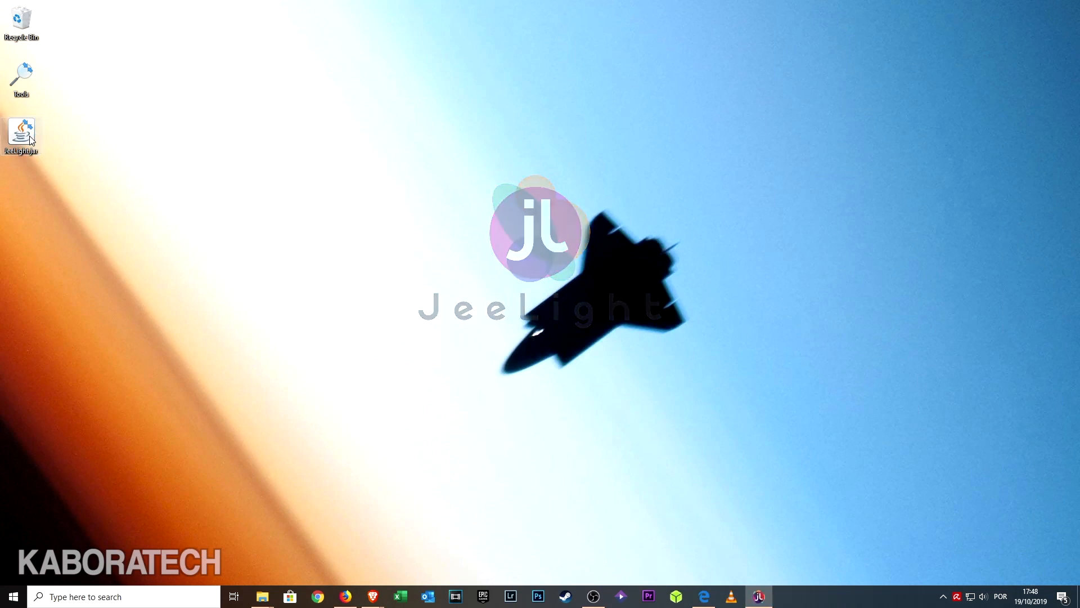
{"action": "double_click", "coordinate": [20, 134]}
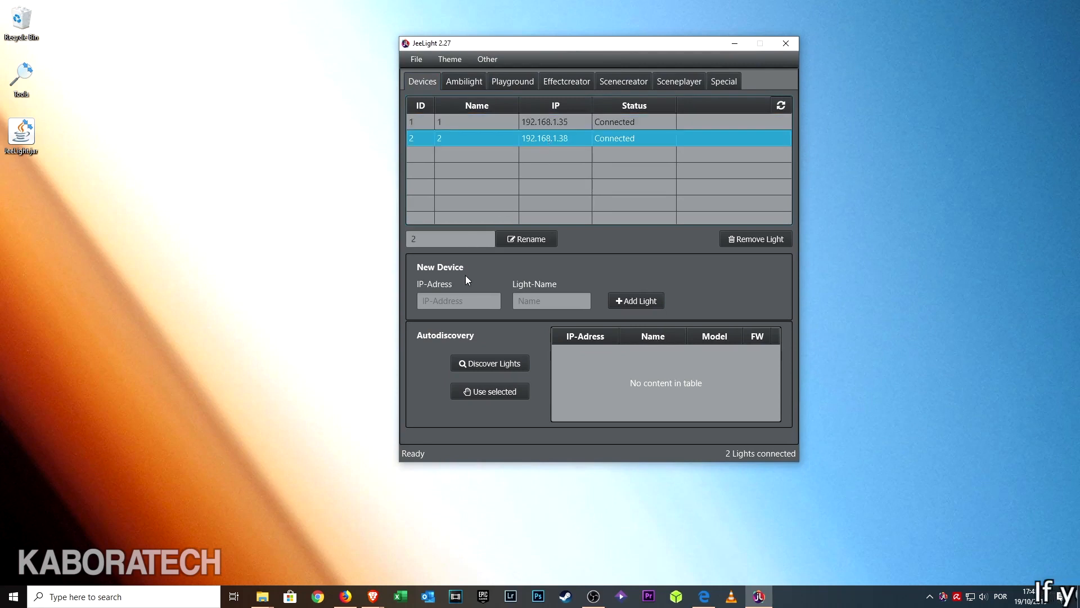
Confirm both lights are Connected on Devices and switch to the Ambilight section.
{"action": "left_click", "coordinate": [459, 301]}
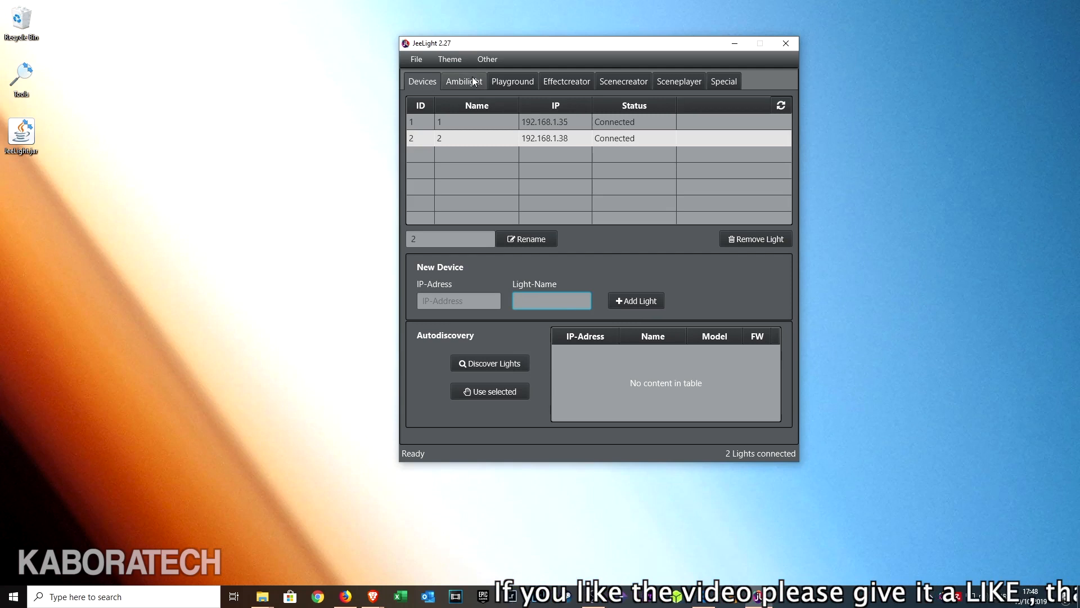
{"action": "left_click", "coordinate": [463, 81]}
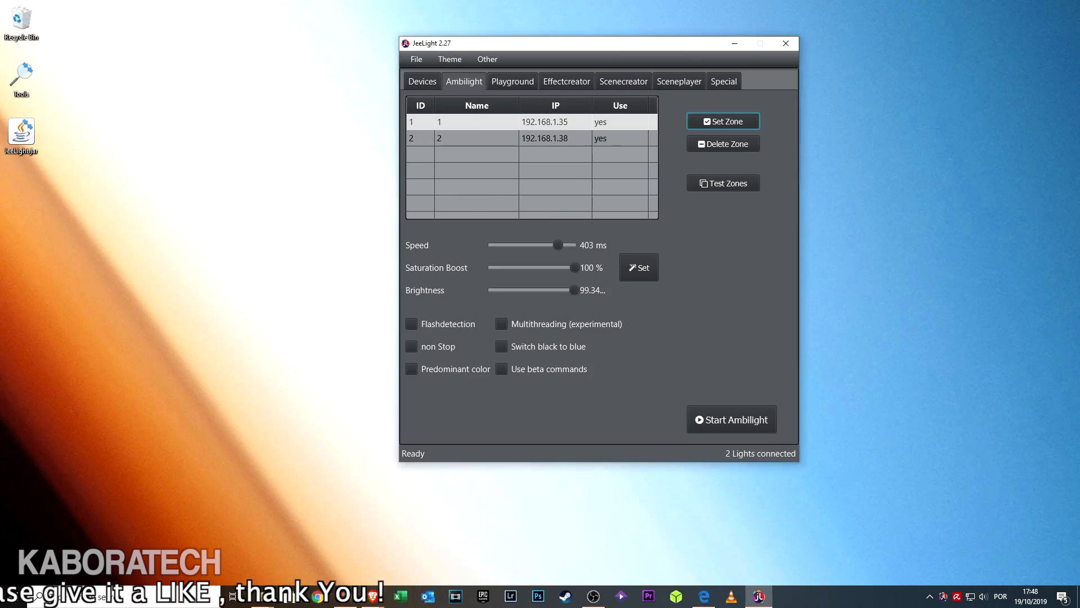
Assign light 2 its screen zone and start Ambilight with both lights.
{"action": "left_click", "coordinate": [476, 138]}
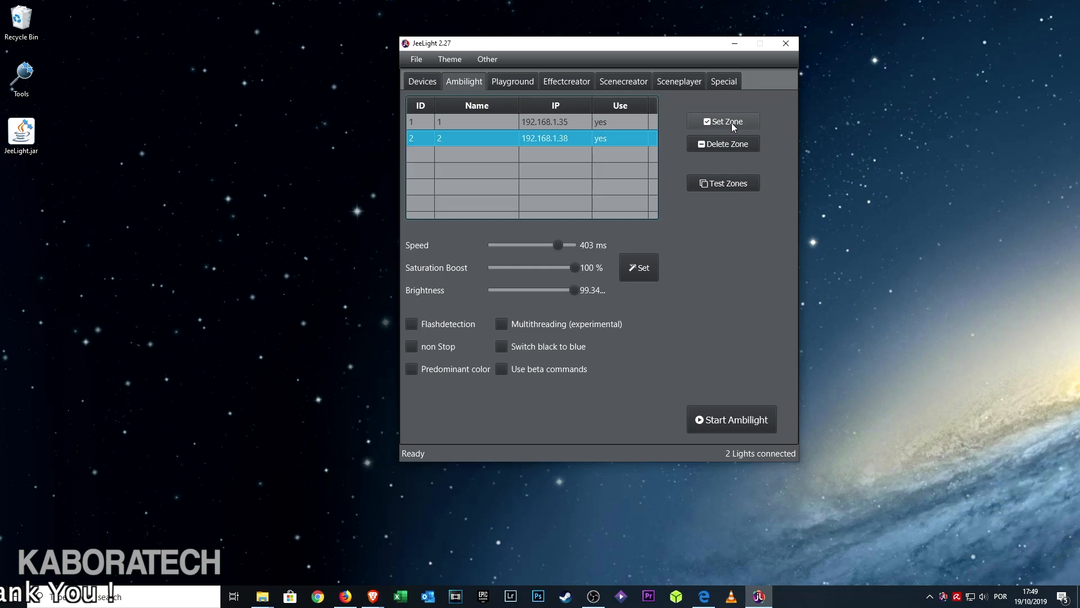
{"action": "left_click", "coordinate": [723, 121]}
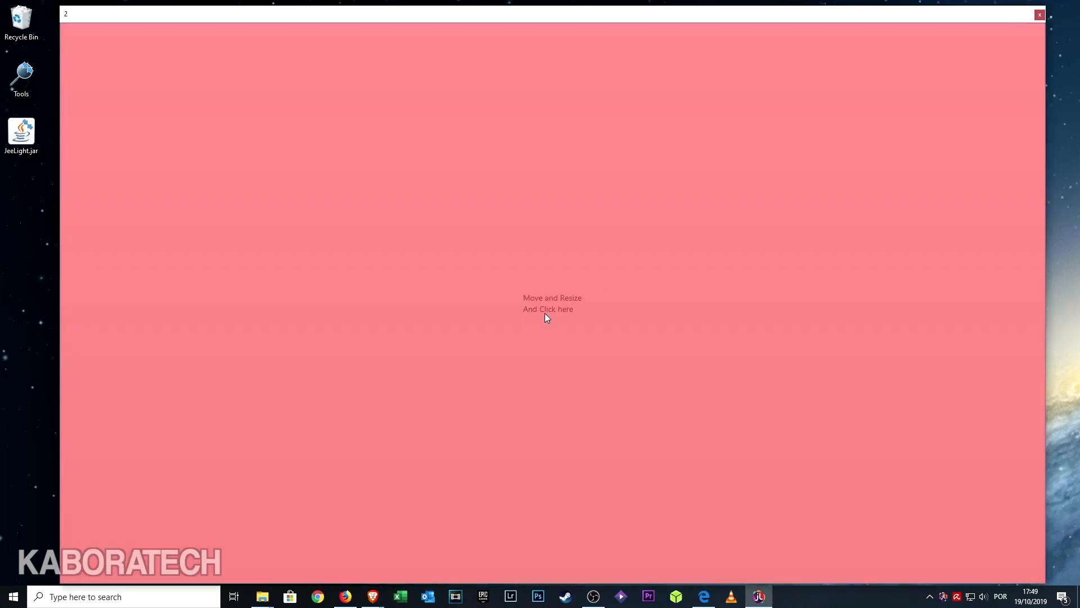
{"action": "mouse_move", "coordinate": [1045, 287]}
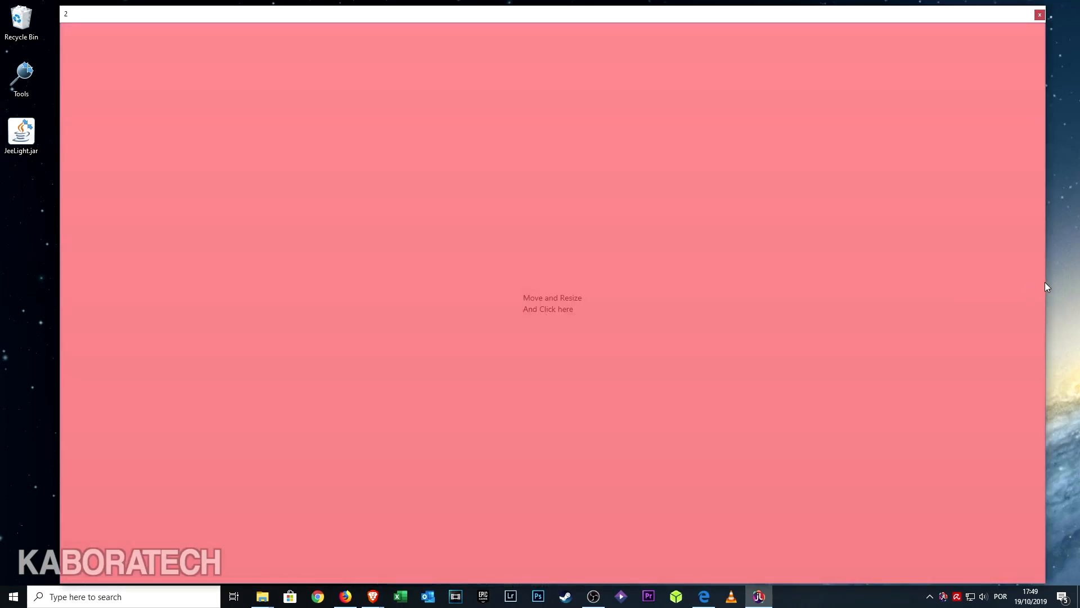
{"action": "mouse_move", "coordinate": [546, 315]}
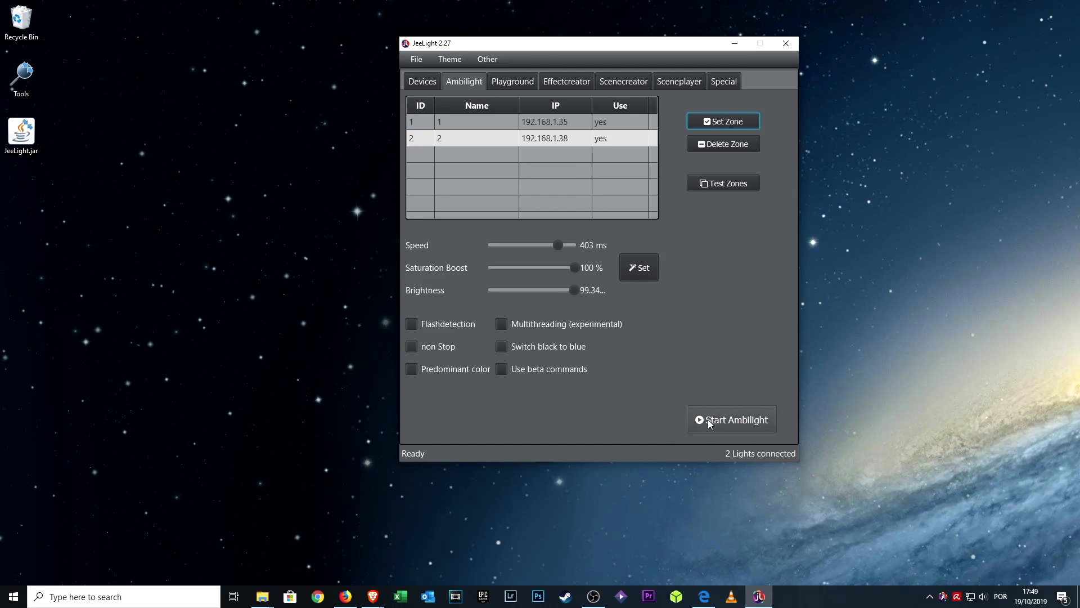
{"action": "left_click", "coordinate": [732, 419]}
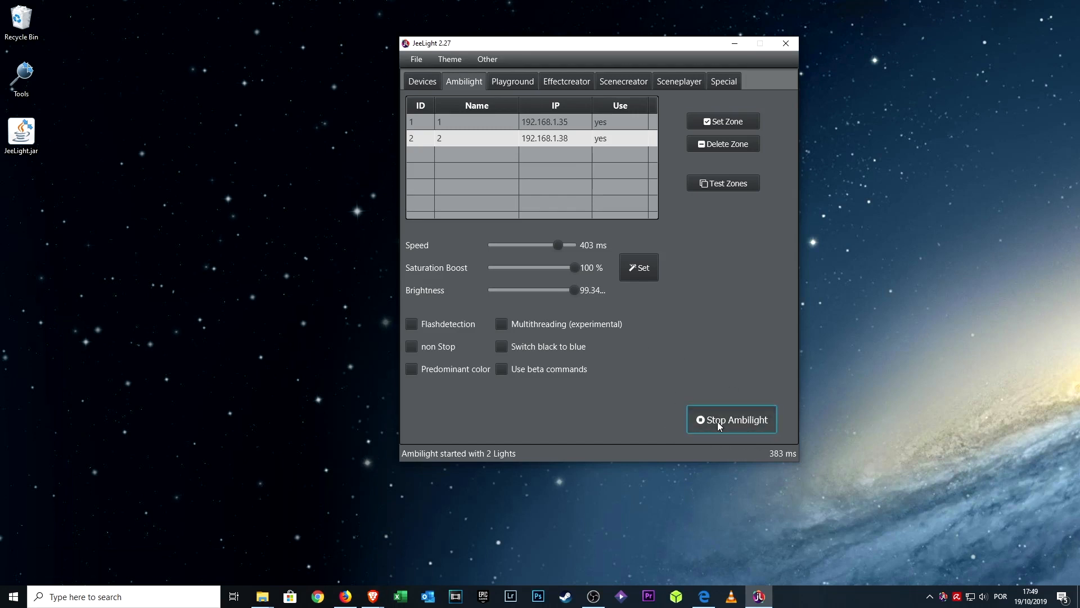